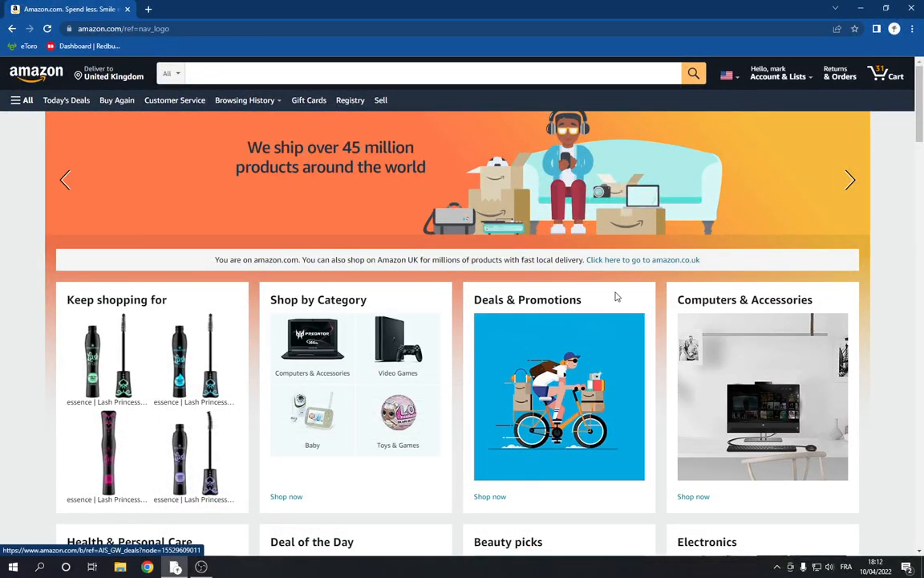
# Open the Amazon cart holding 31 Lash Princess mascaras.
pyautogui.click(893, 72)
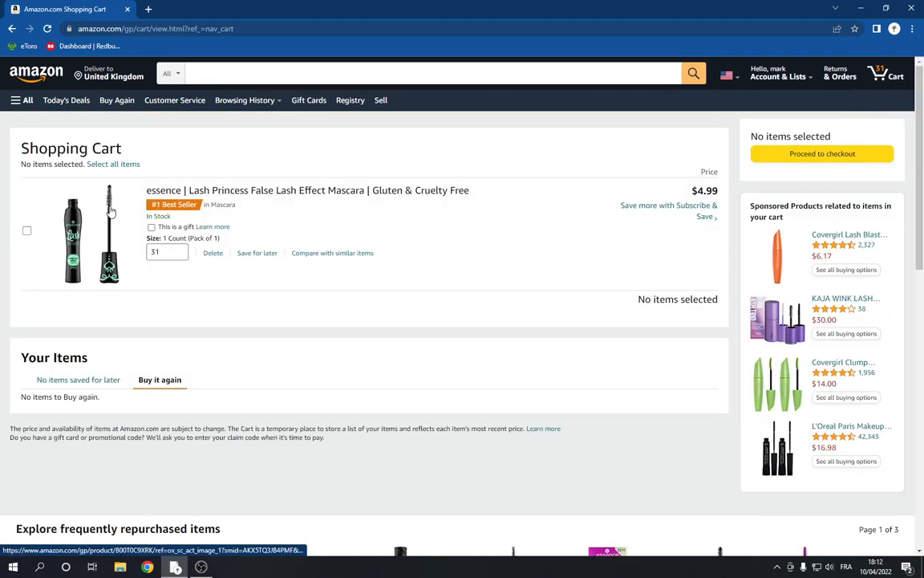
pyautogui.moveTo(110, 288)
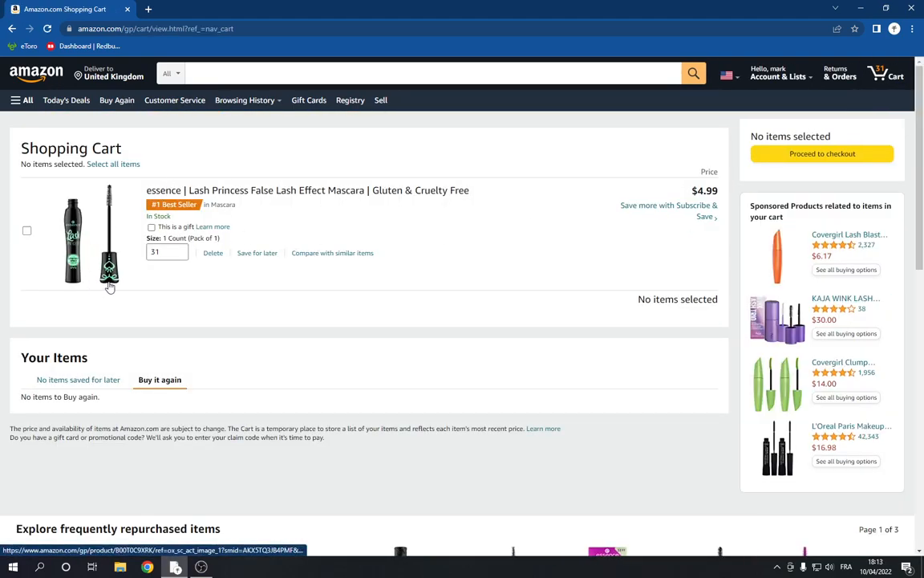
pyautogui.moveTo(66, 99)
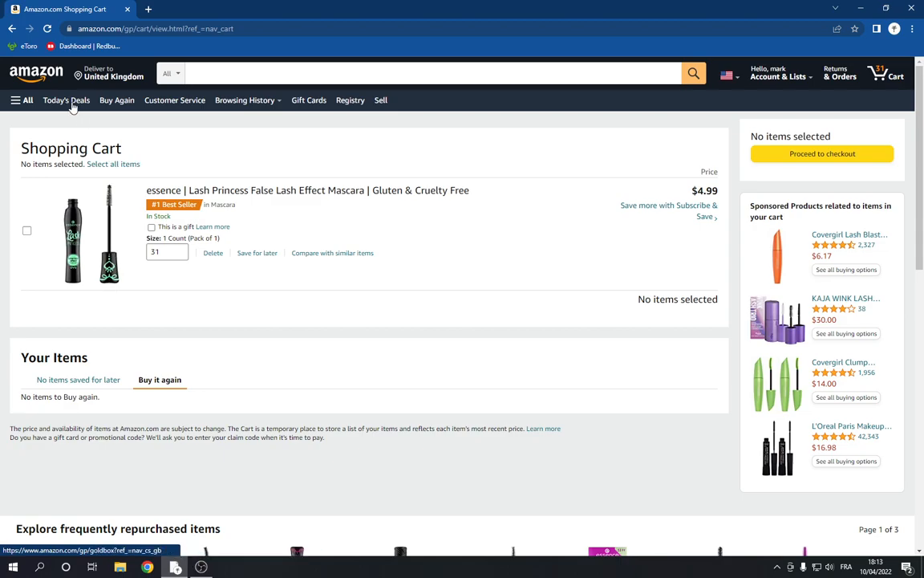
# Add the Arabica Coffee Scrub from the home page, making 32 items ($169.64).
pyautogui.click(36, 72)
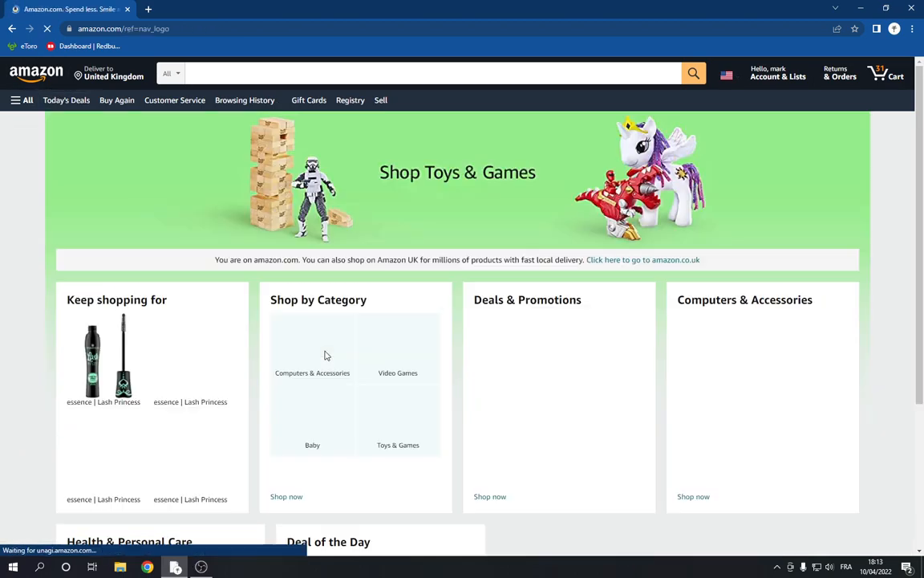
pyautogui.scroll(-3)
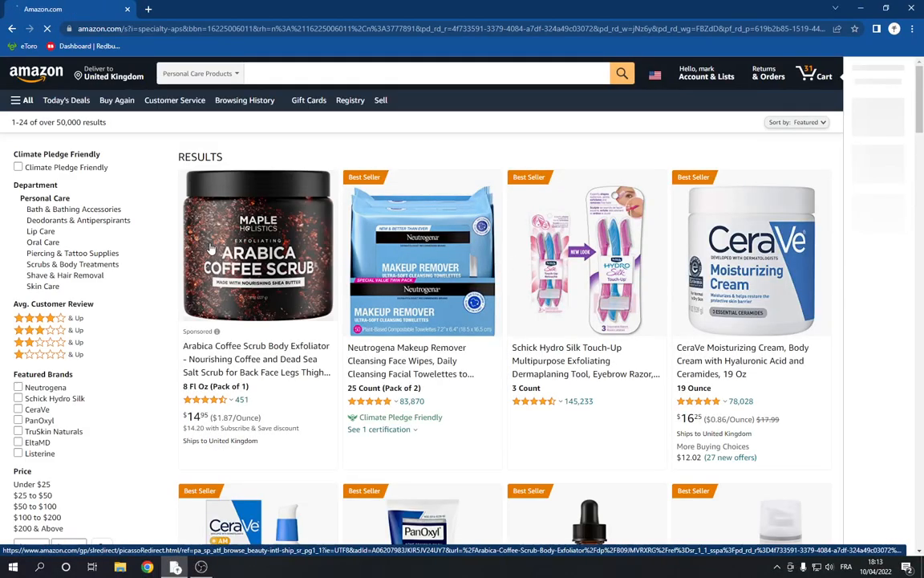
pyautogui.click(258, 246)
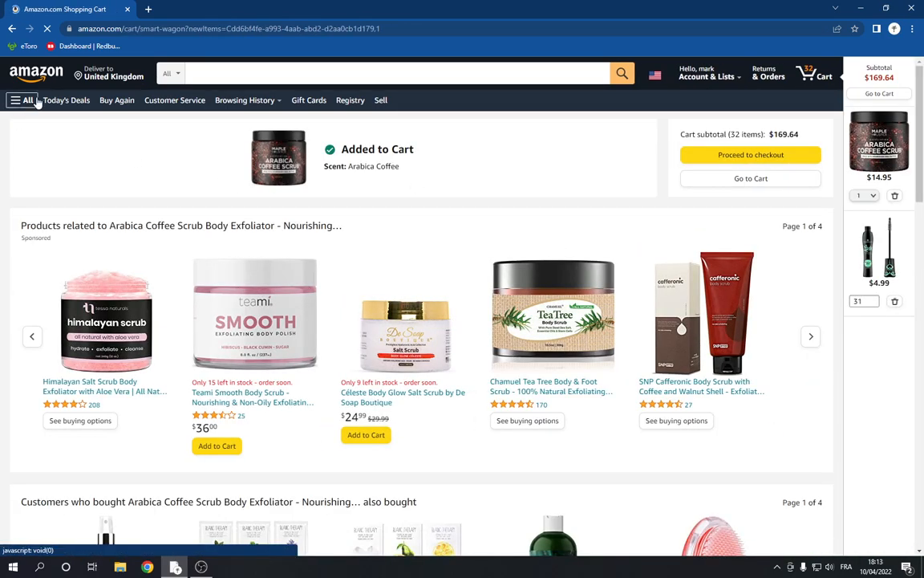
pyautogui.click(36, 71)
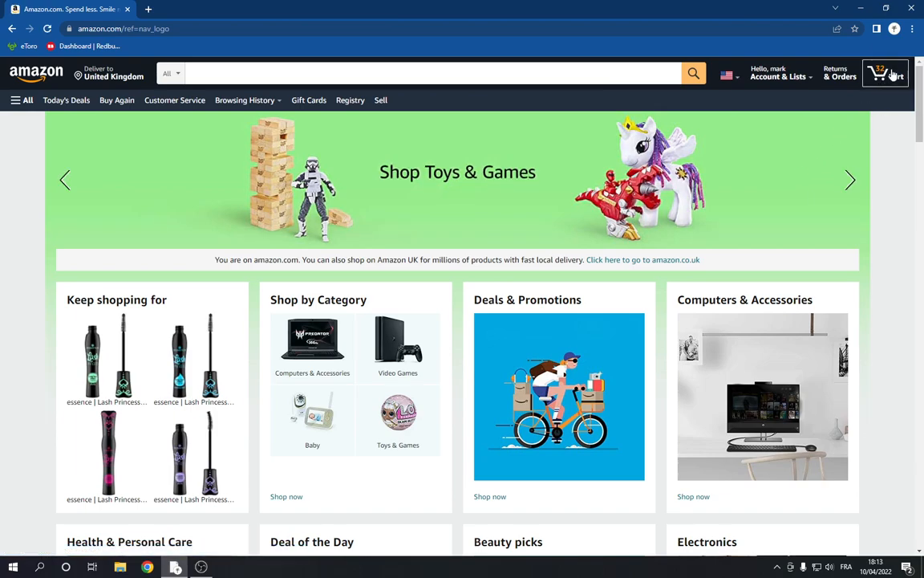
# In the cart, select the Arabica Coffee Scrub and delete it, leaving 31 mascaras.
pyautogui.click(886, 73)
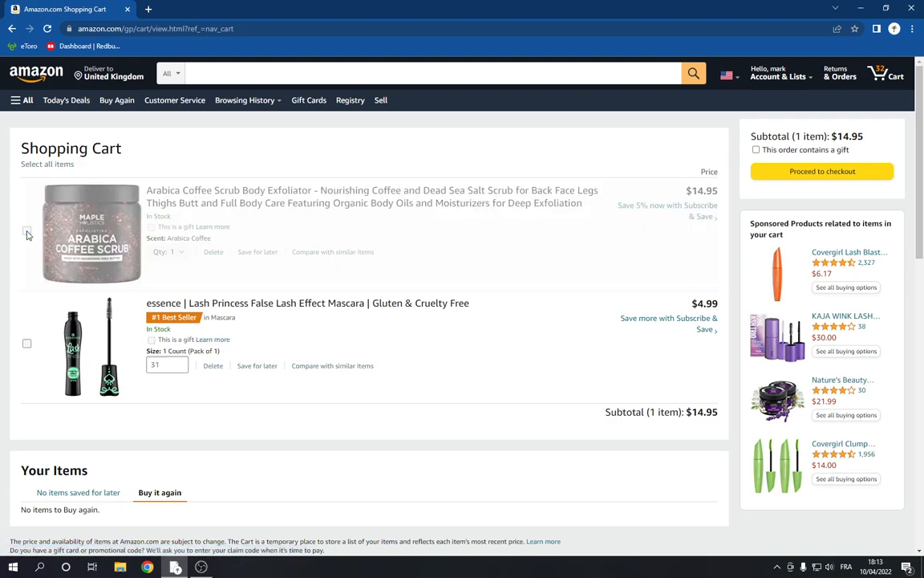
pyautogui.click(26, 232)
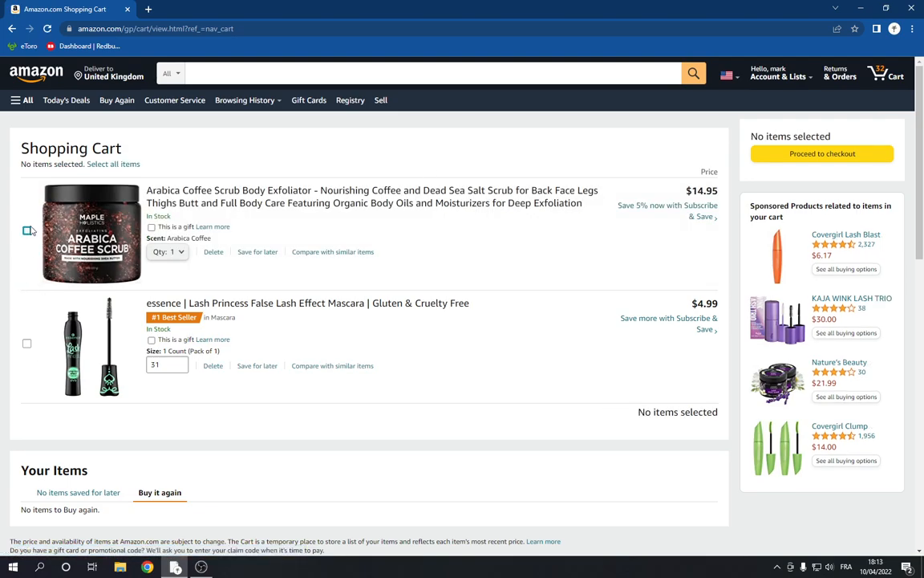
pyautogui.click(27, 231)
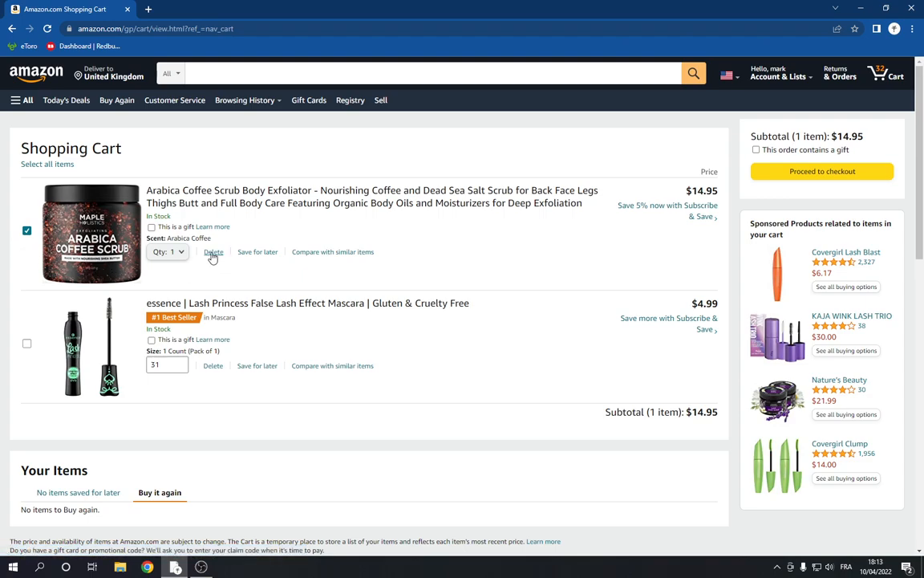
pyautogui.click(214, 251)
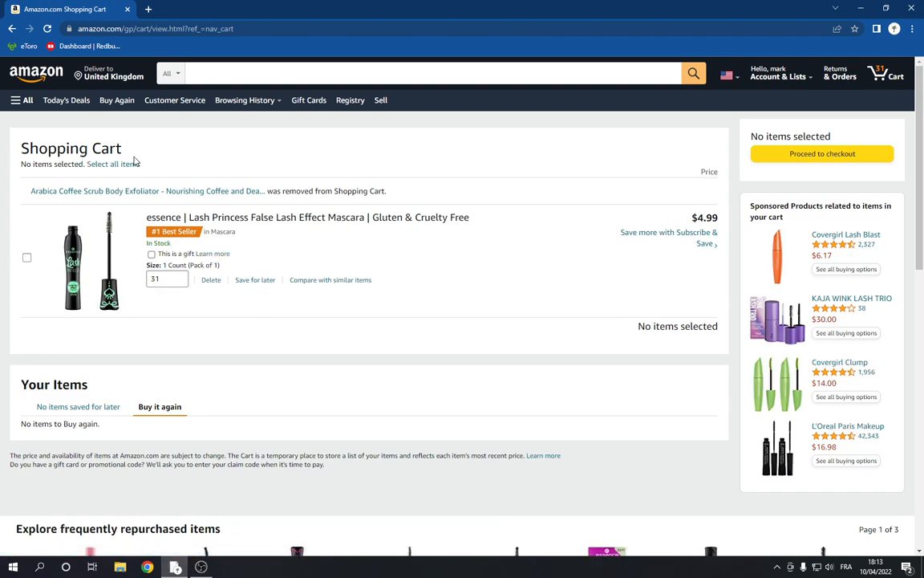
pyautogui.moveTo(282, 408)
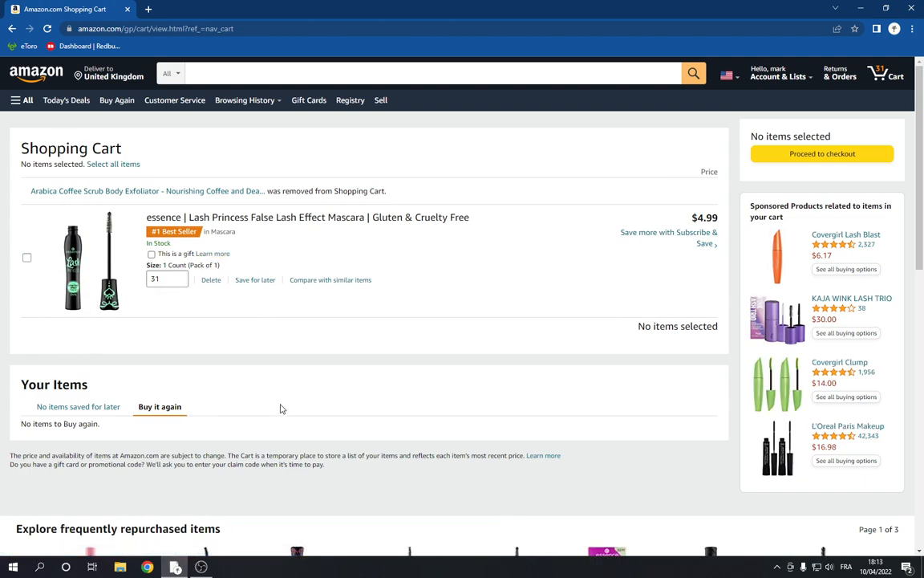
pyautogui.moveTo(269, 381)
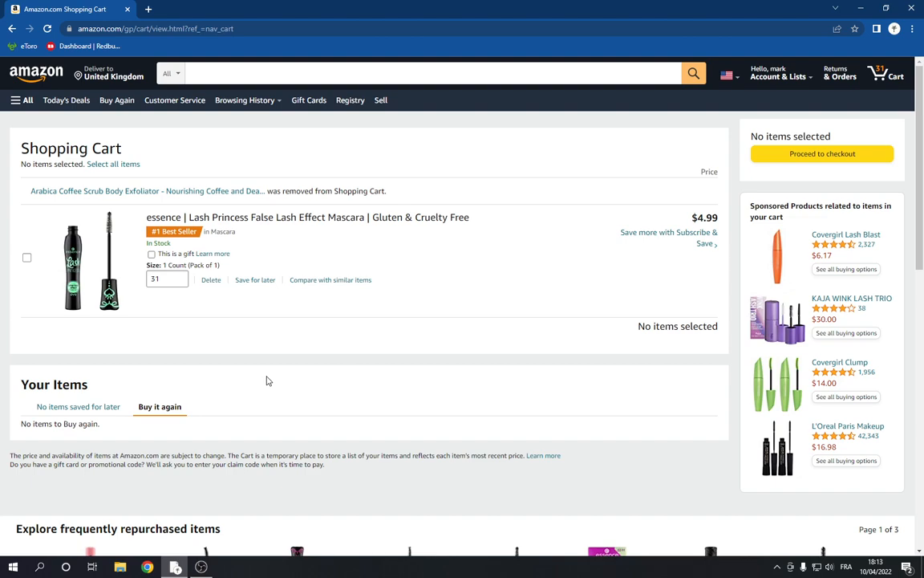
pyautogui.moveTo(158, 172)
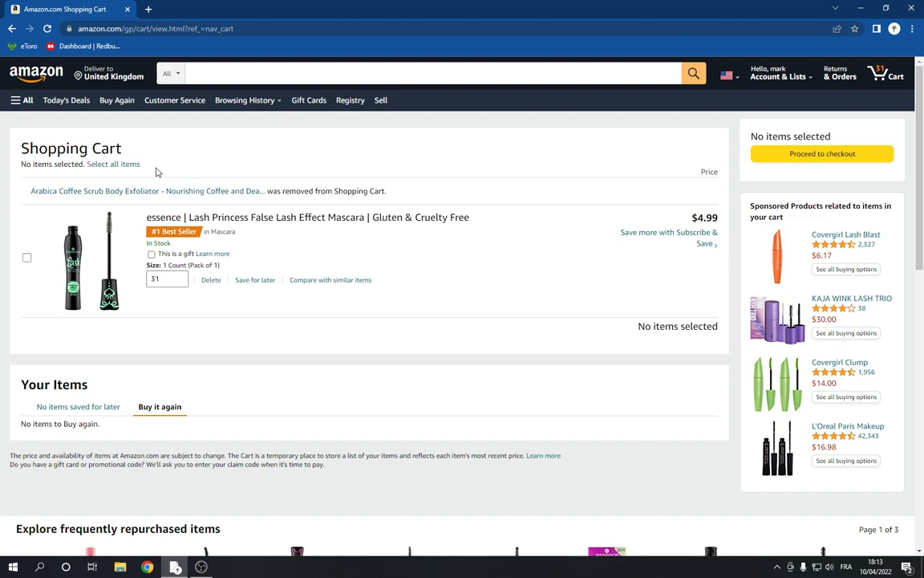
# Select all items, delete the mascara, and go back to the home page.
pyautogui.click(26, 257)
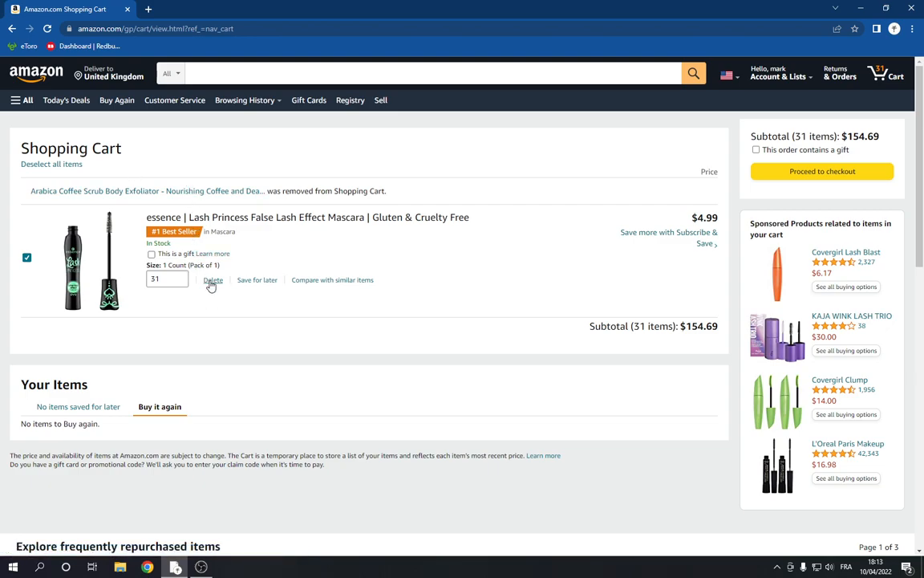
pyautogui.click(213, 279)
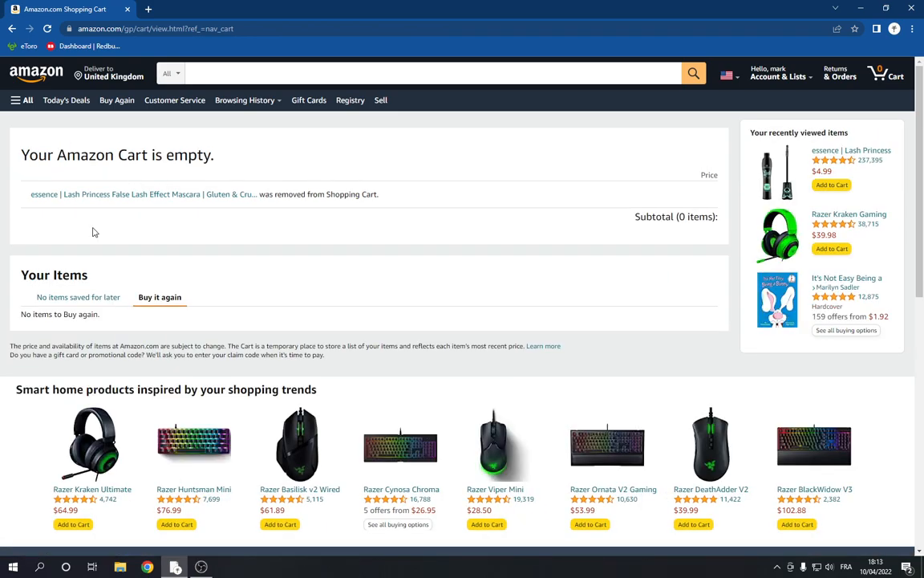
pyautogui.moveTo(37, 73)
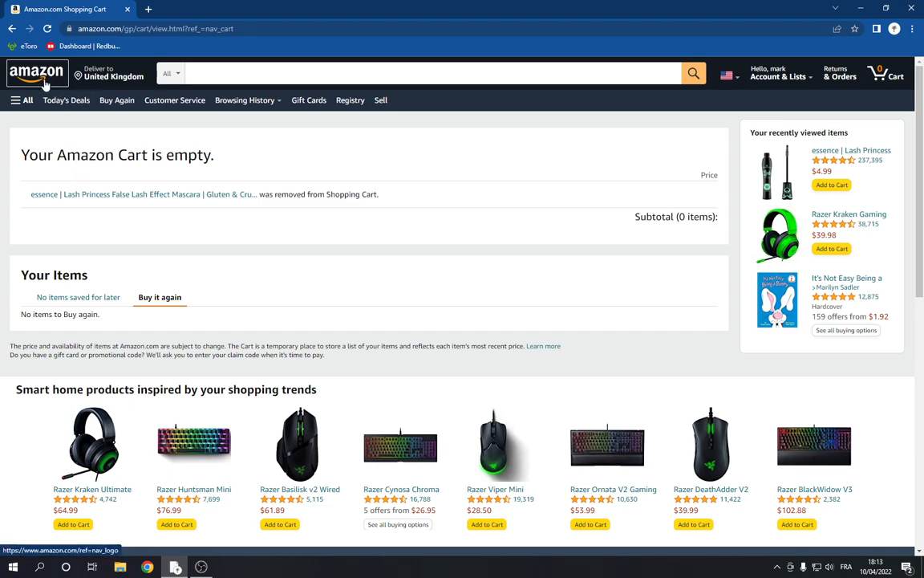
pyautogui.click(37, 72)
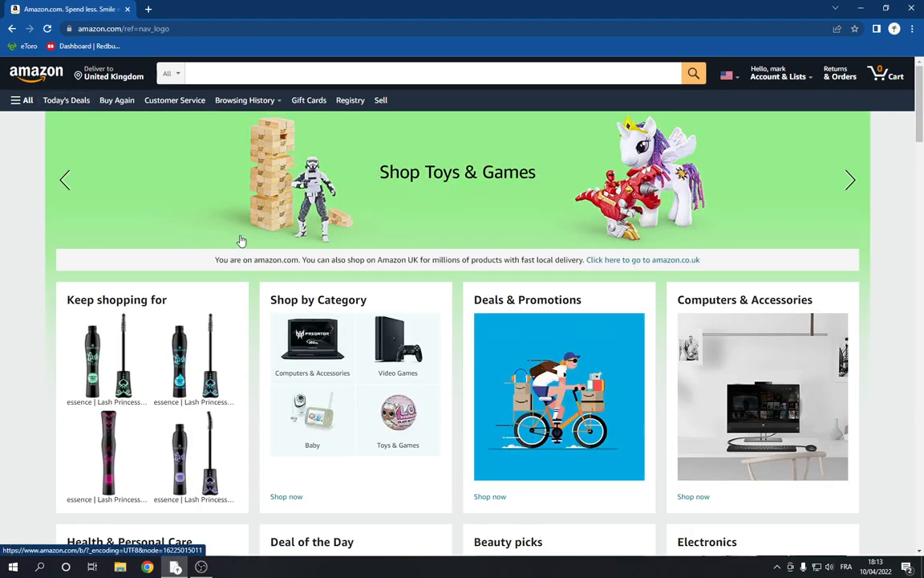